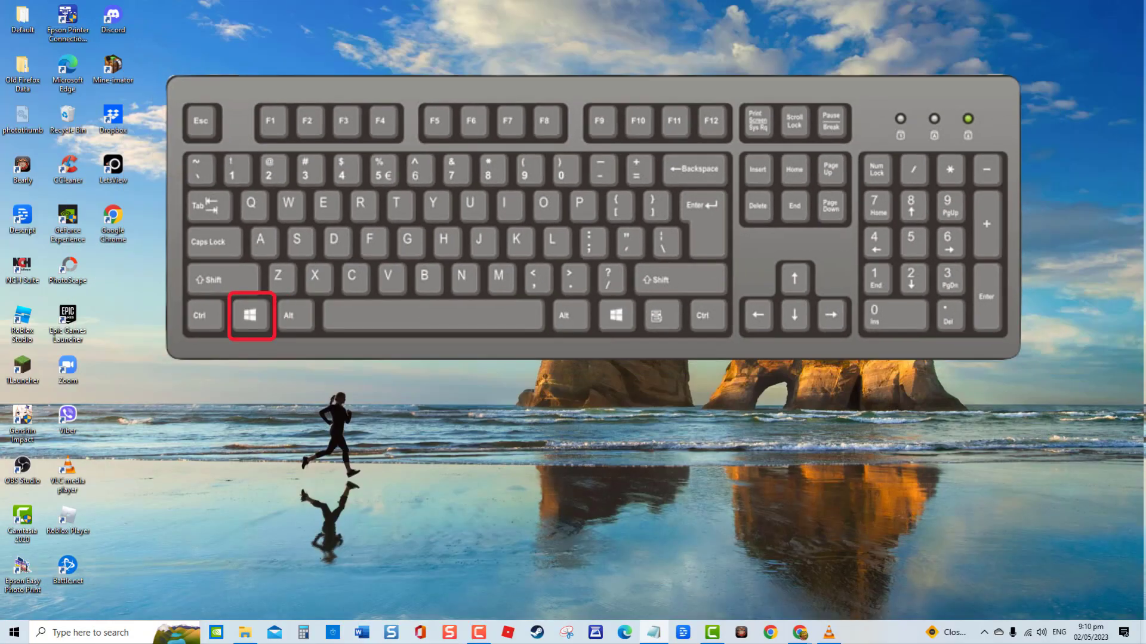
# Launch Device Manager via the Run box with devmgmt.msc
pyautogui.press('win+r')
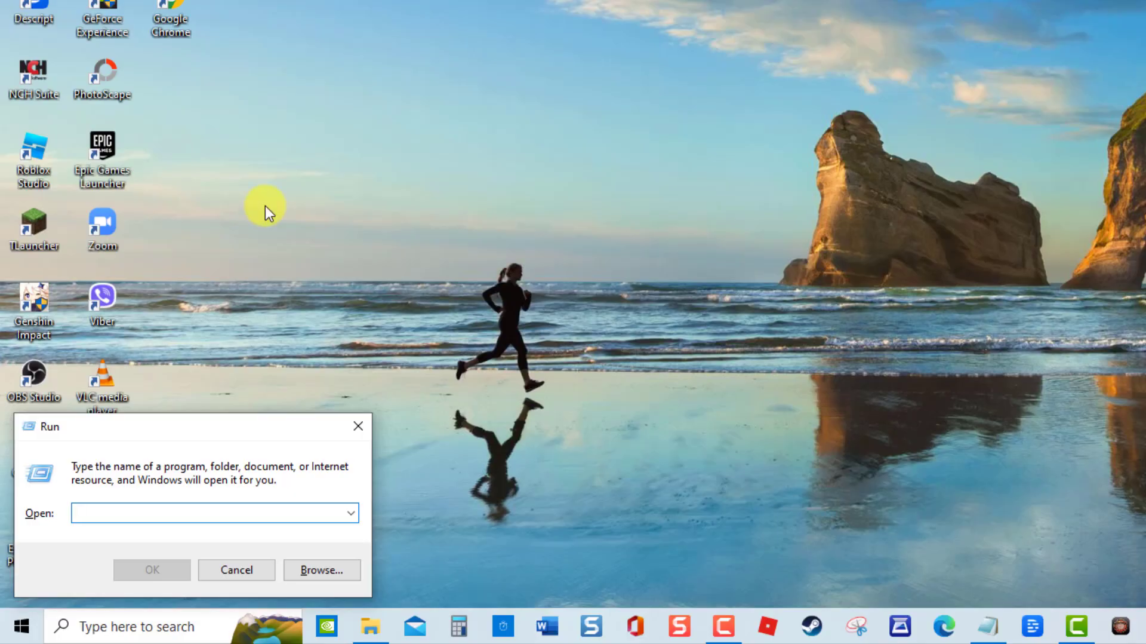
pyautogui.write('devmgmt.msc')
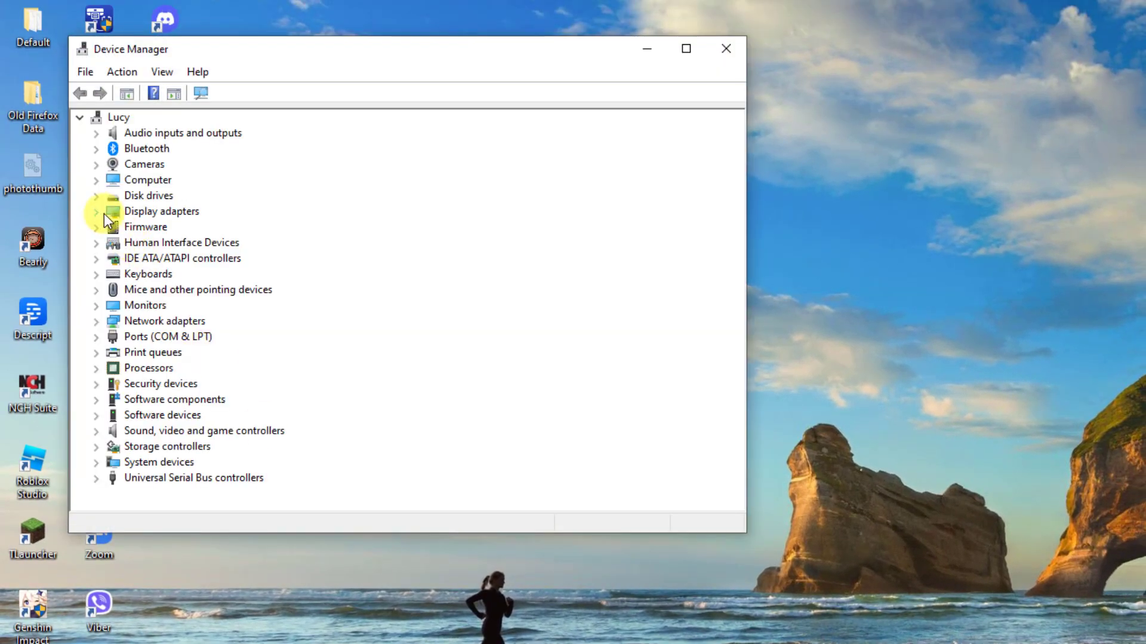
# Run Update driver on the NVIDIA GeForce GTX 1650 under Display adapters, confirm it is current, and close Device Manager
pyautogui.click(96, 211)
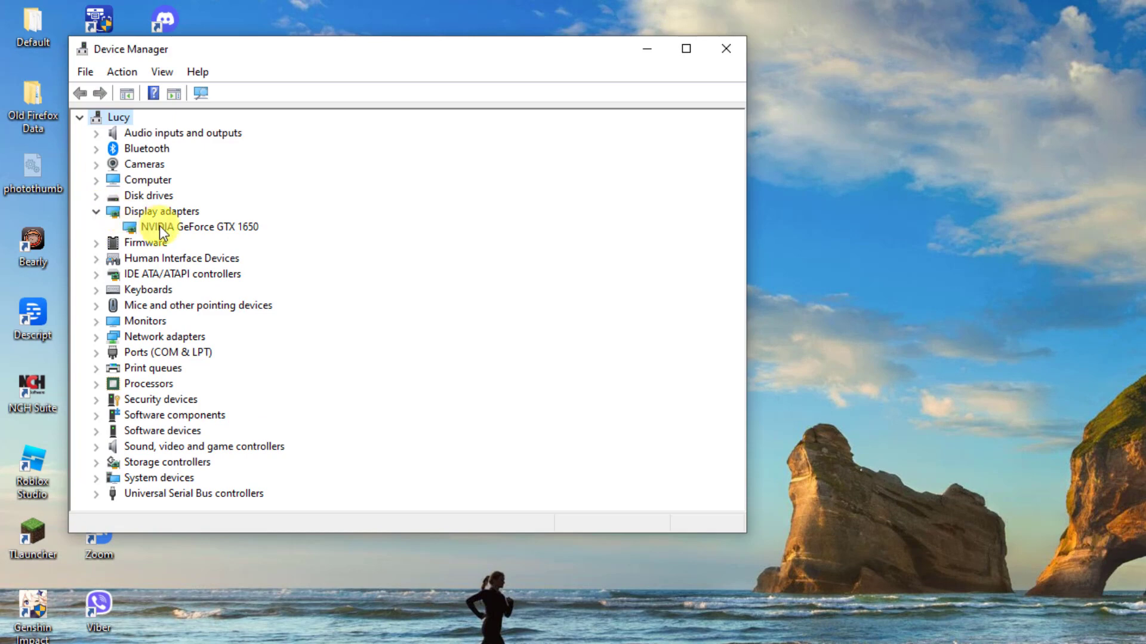
pyautogui.rightClick(192, 227)
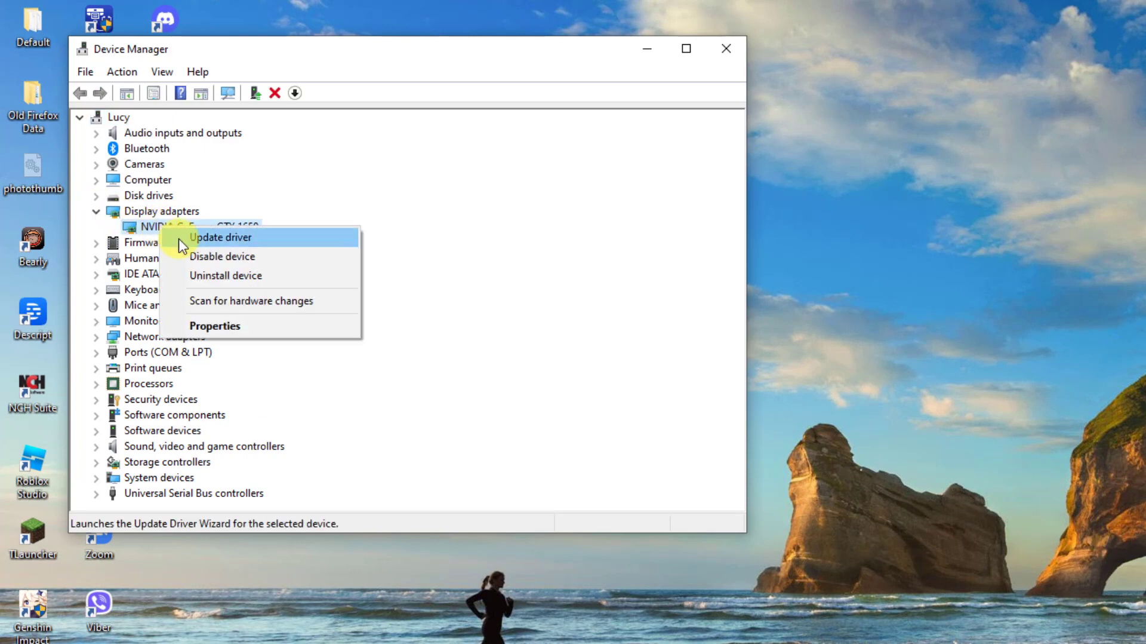
pyautogui.click(219, 236)
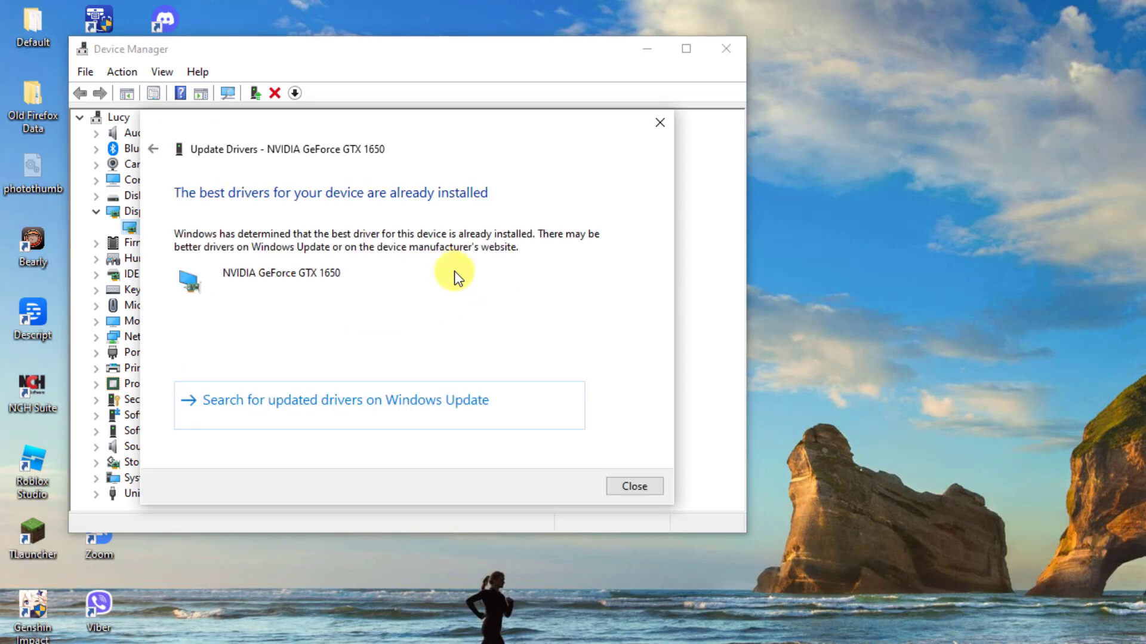
pyautogui.moveTo(607, 479)
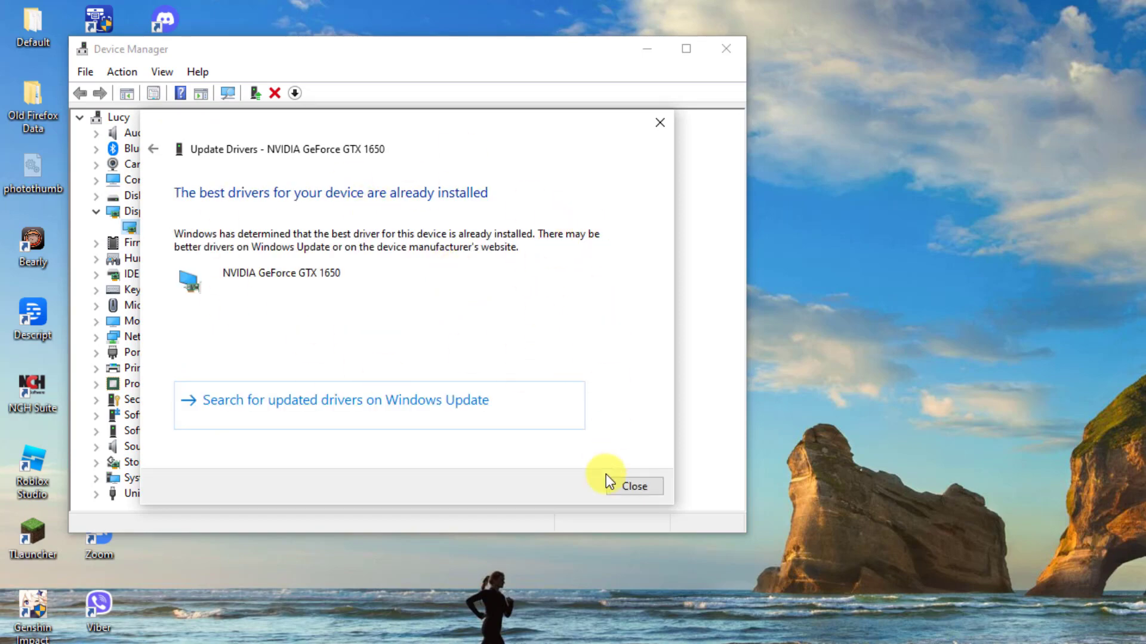
pyautogui.click(633, 485)
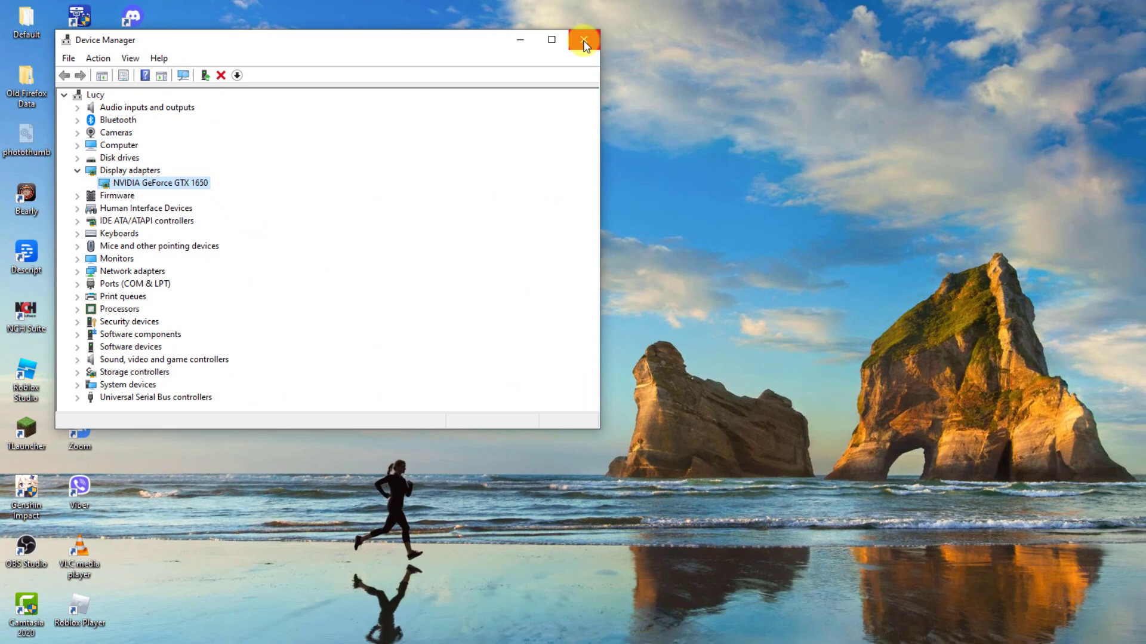
pyautogui.click(583, 39)
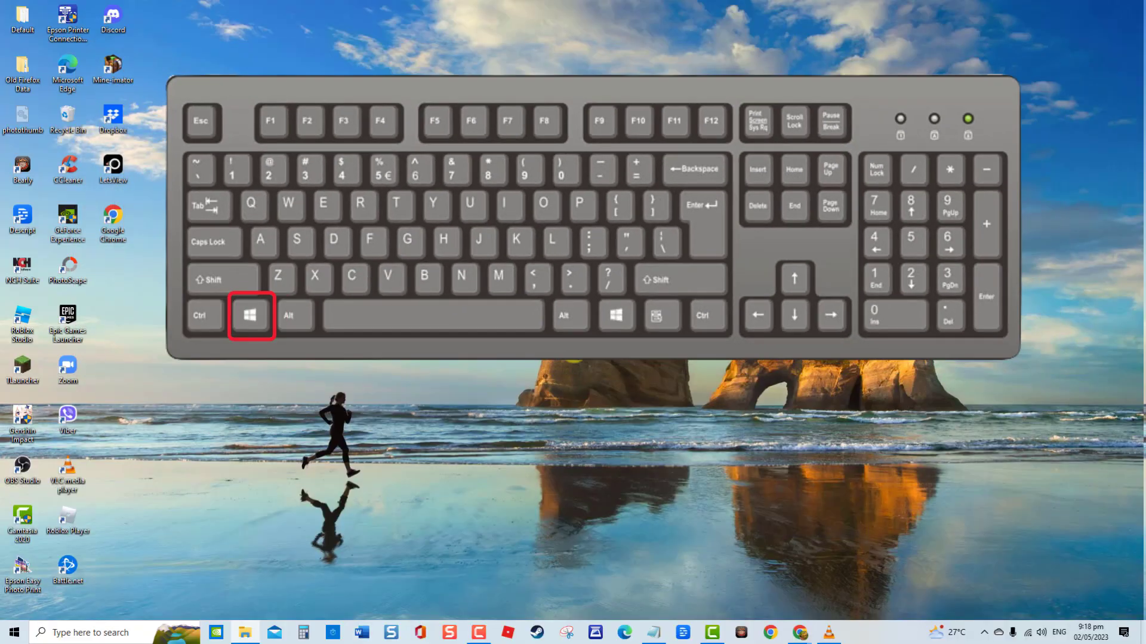
# Launch Device Manager again via the Run box with devmgmt.msc
pyautogui.press('win+r')
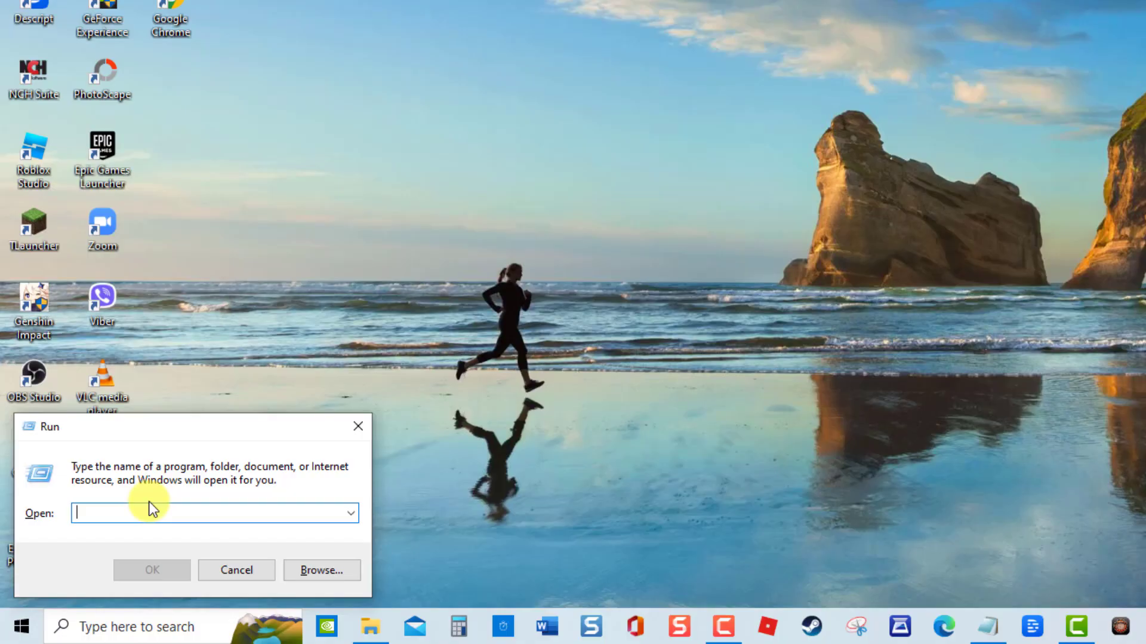
pyautogui.write('devmgmt.msc')
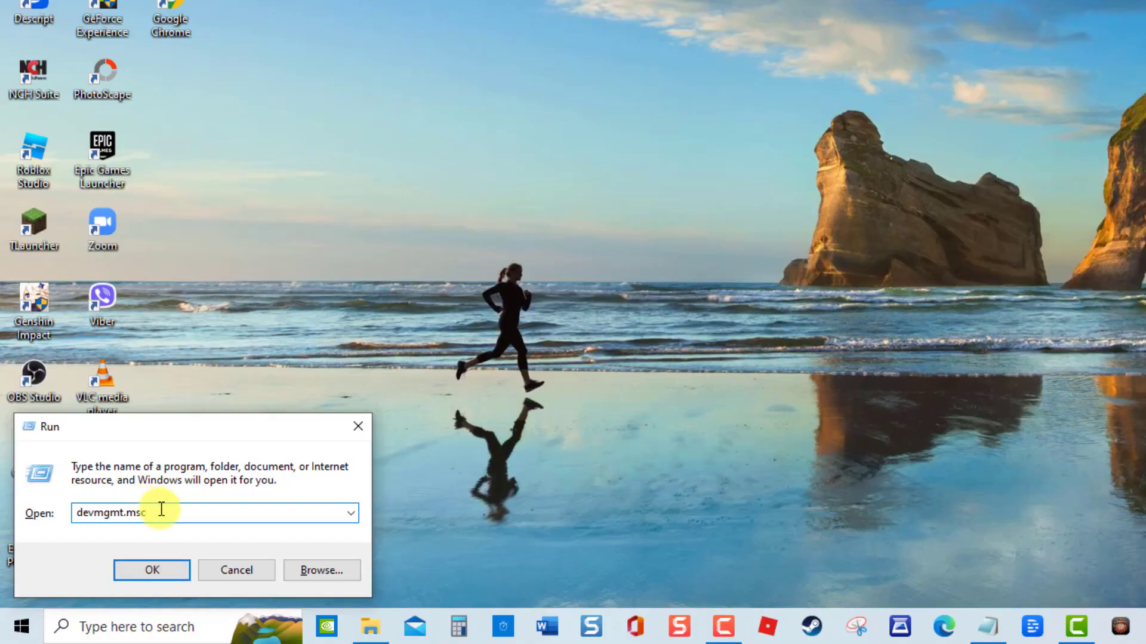
pyautogui.click(151, 570)
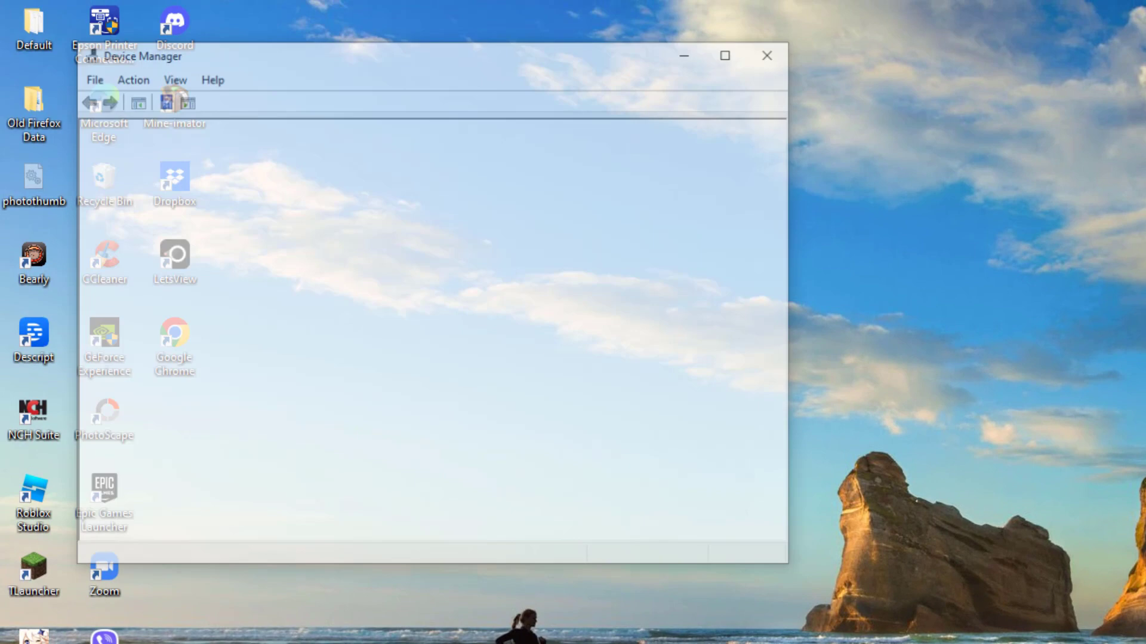
# Start Uninstall device on the NVIDIA GeForce GTX 1650, then dismiss the uninstall confirmation
pyautogui.click(101, 233)
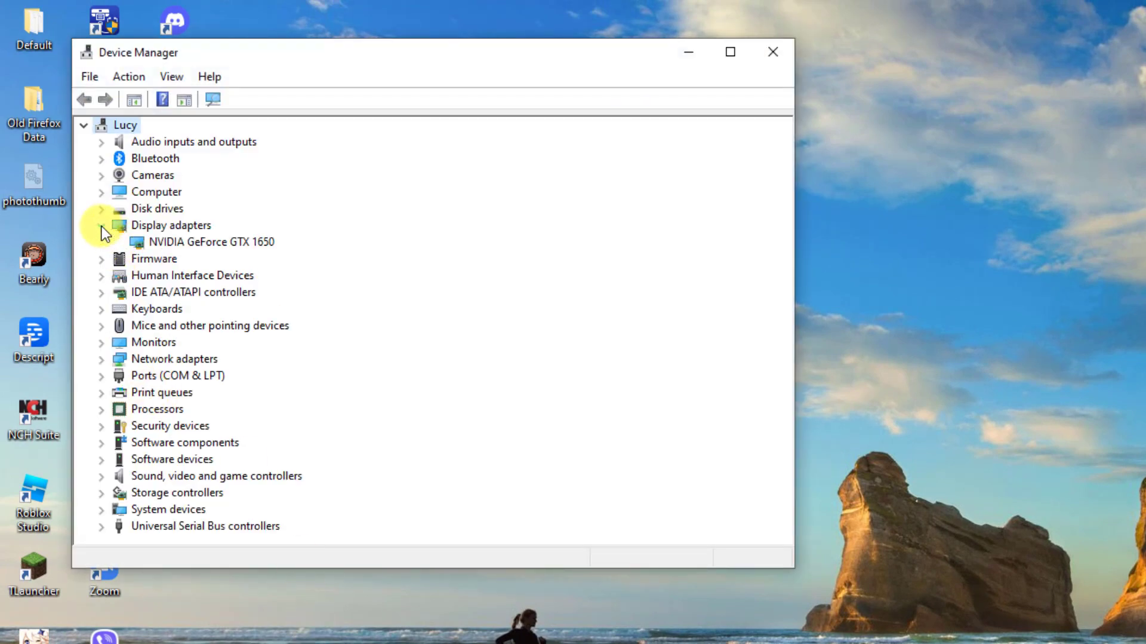
pyautogui.click(101, 224)
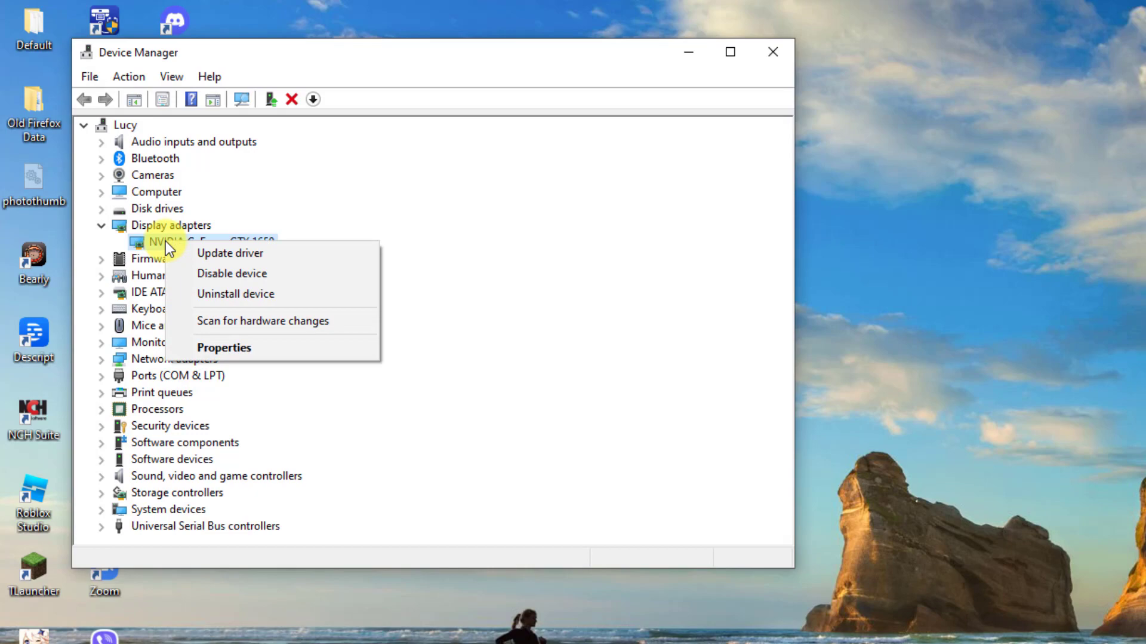
pyautogui.moveTo(222, 293)
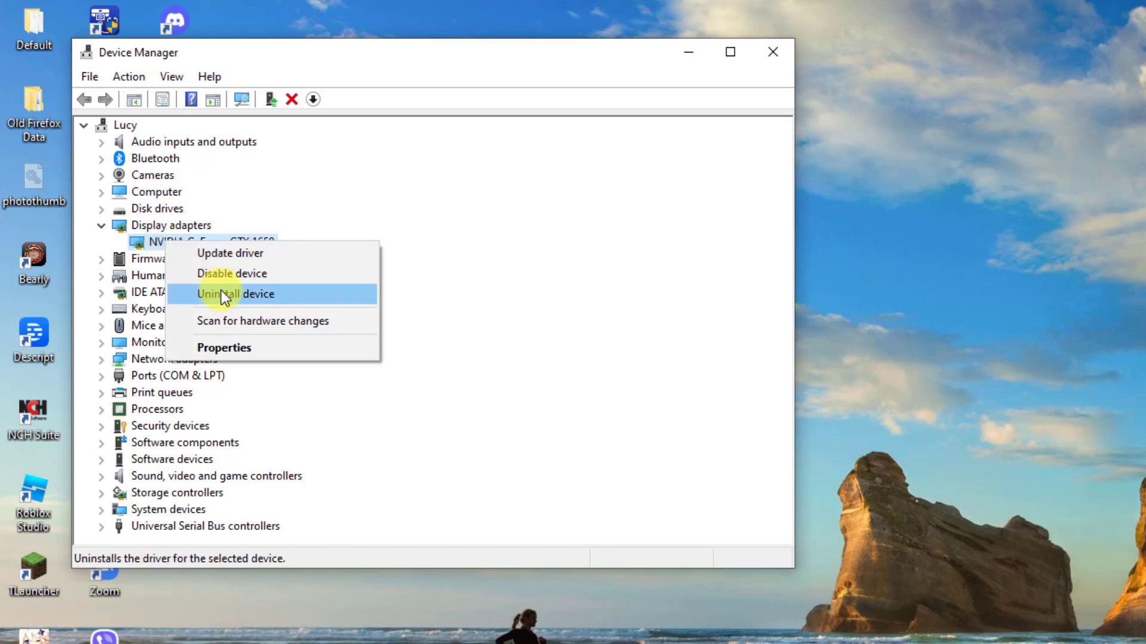
pyautogui.click(236, 293)
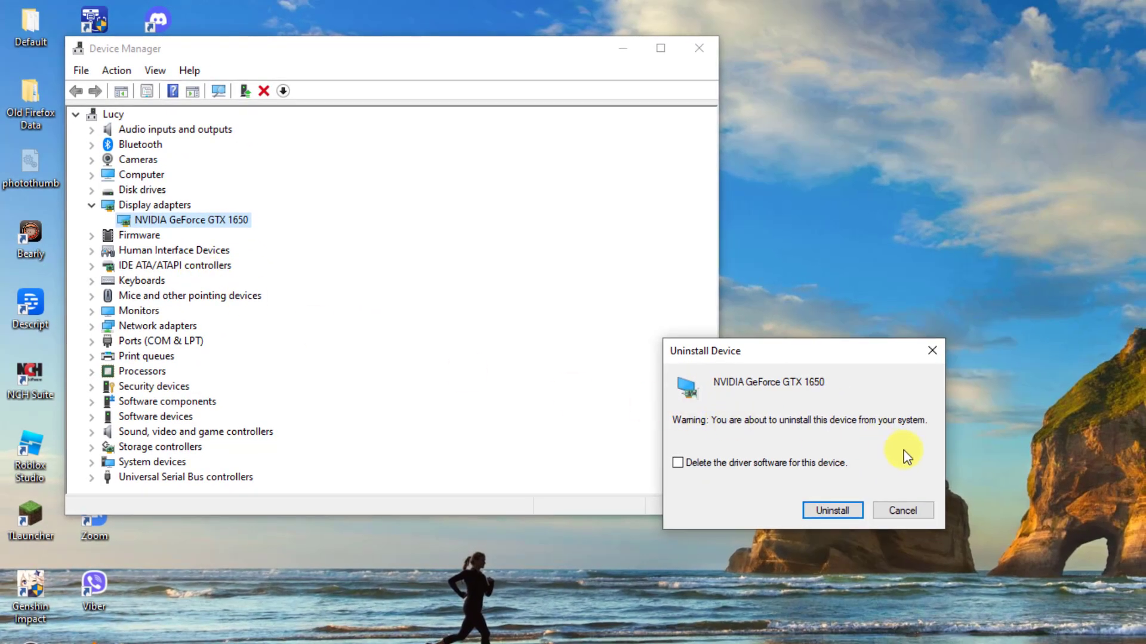
pyautogui.moveTo(928, 464)
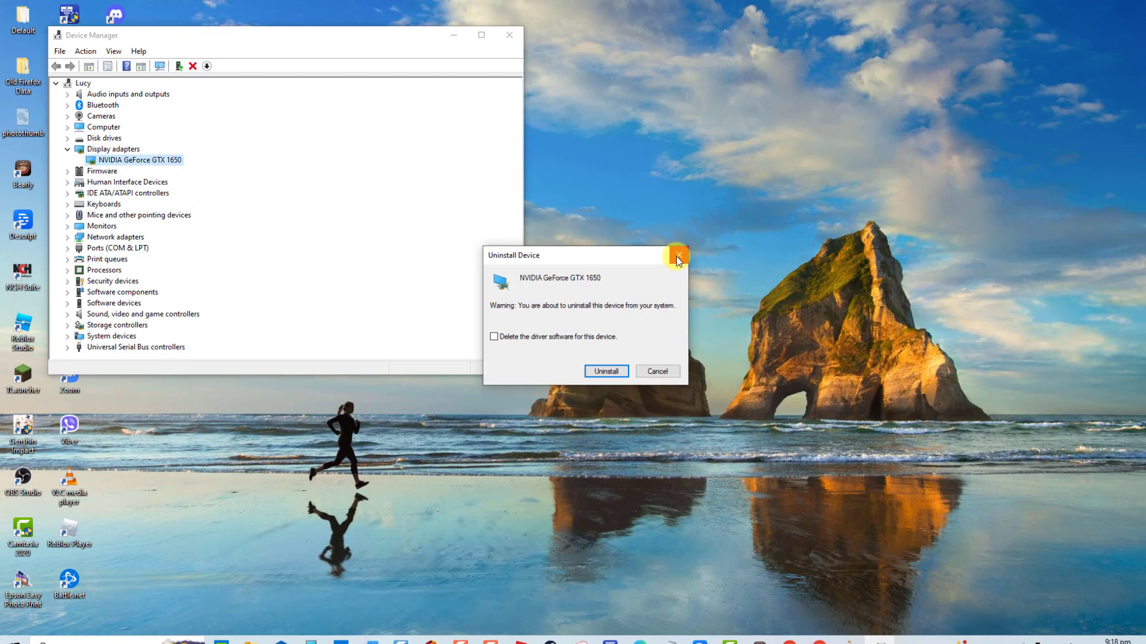
pyautogui.click(675, 257)
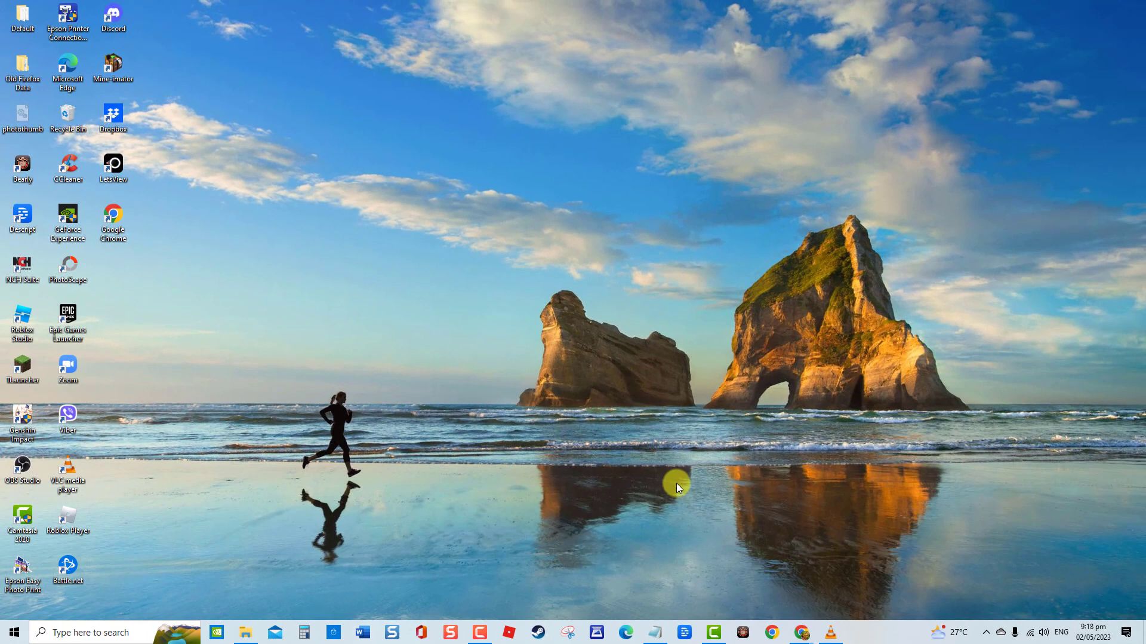
pyautogui.moveTo(687, 483)
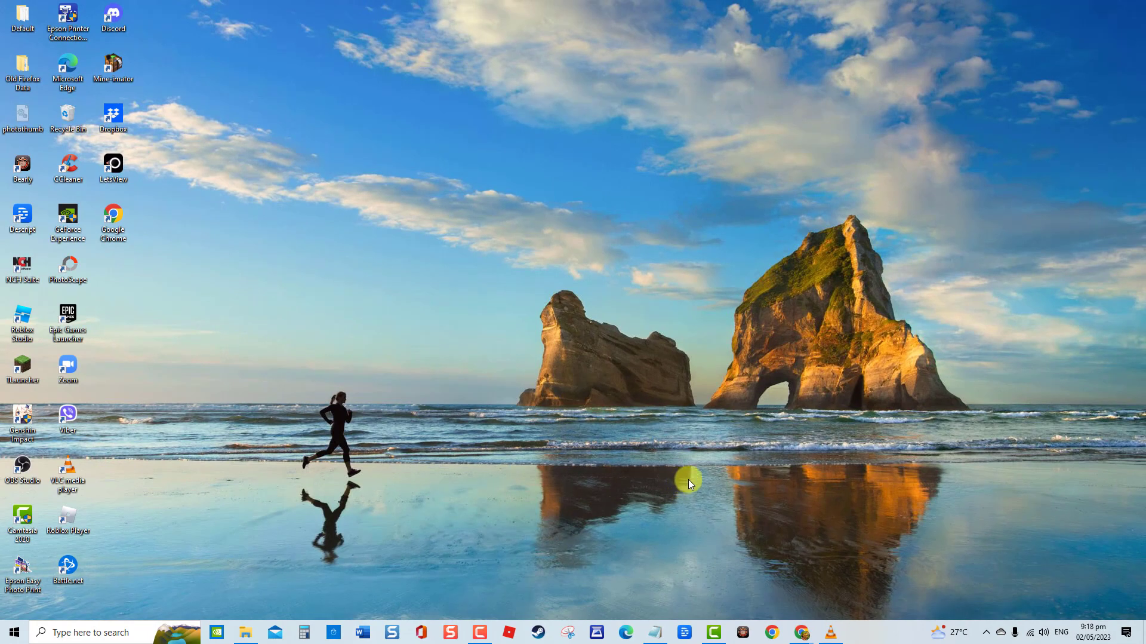
pyautogui.moveTo(797, 494)
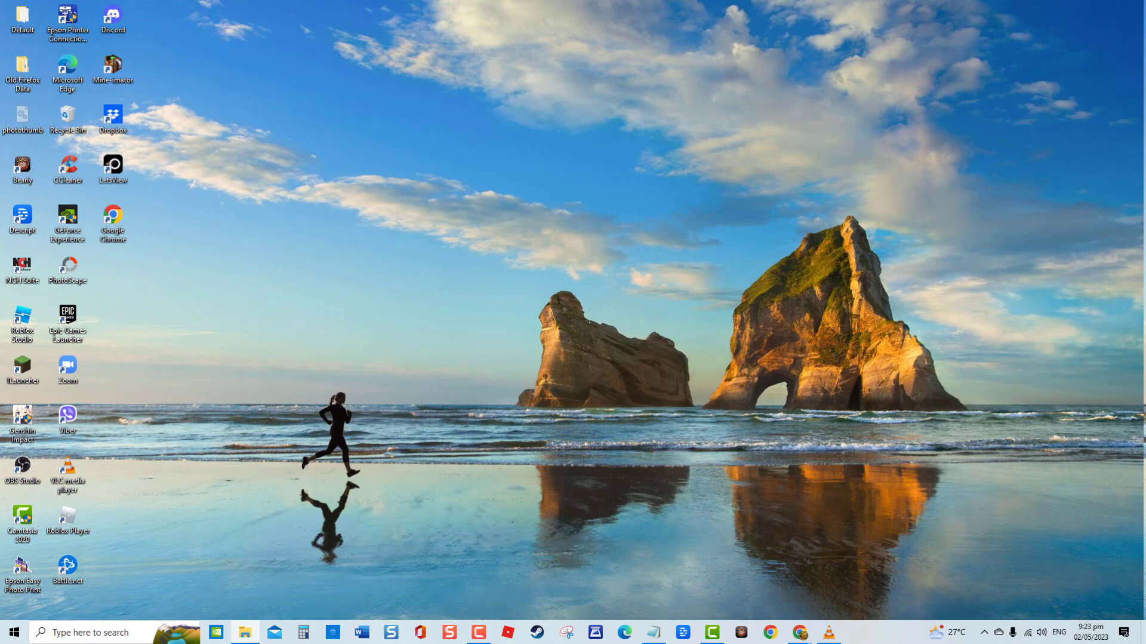
# Launch the Settings app from the Start menu
pyautogui.click(15, 631)
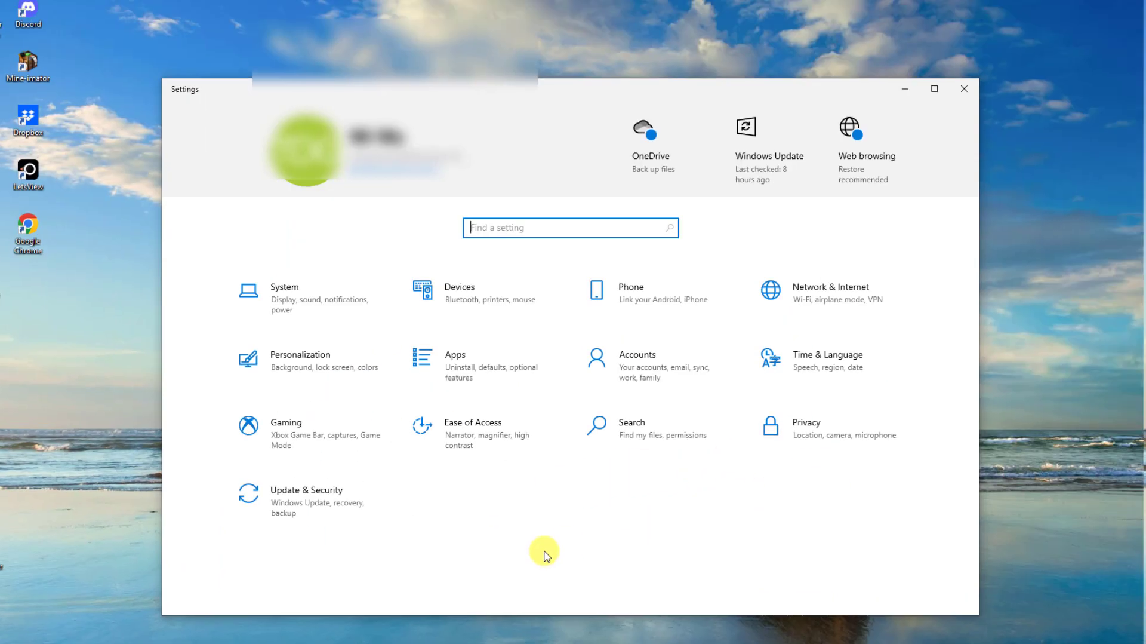
# Navigate Update & Security > Windows Security > Virus & threat protection
pyautogui.click(306, 499)
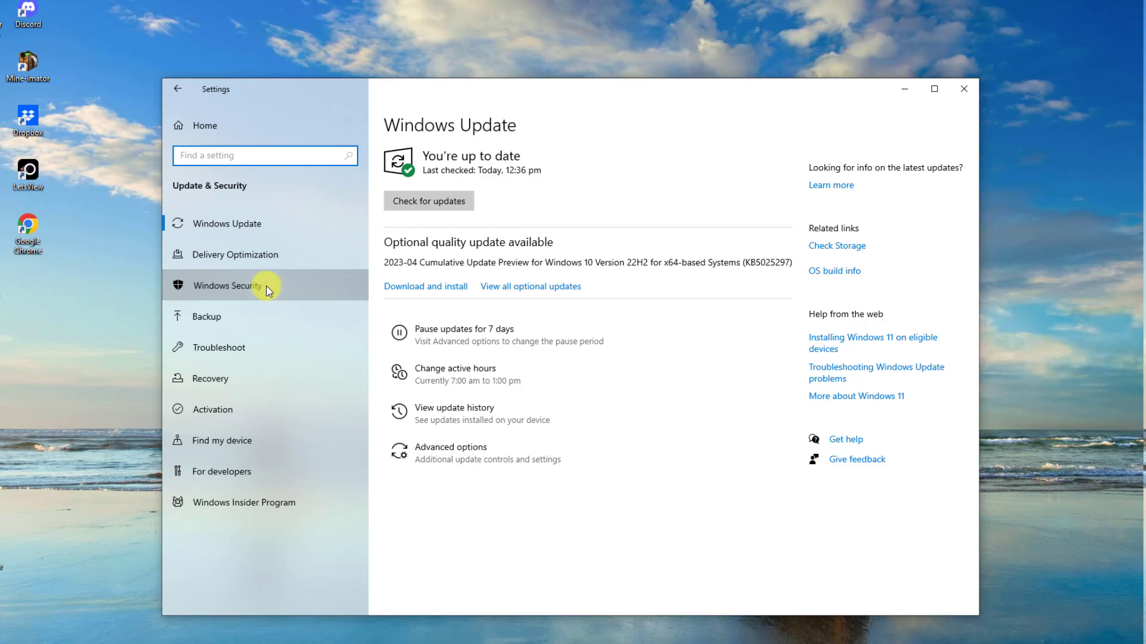
pyautogui.click(228, 284)
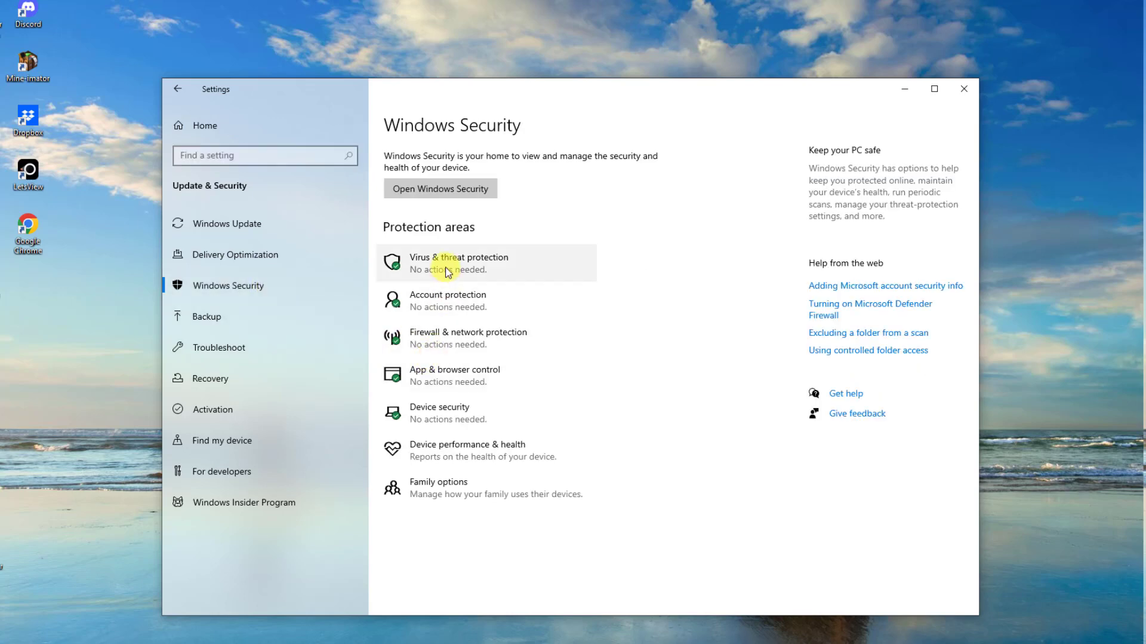
pyautogui.click(460, 262)
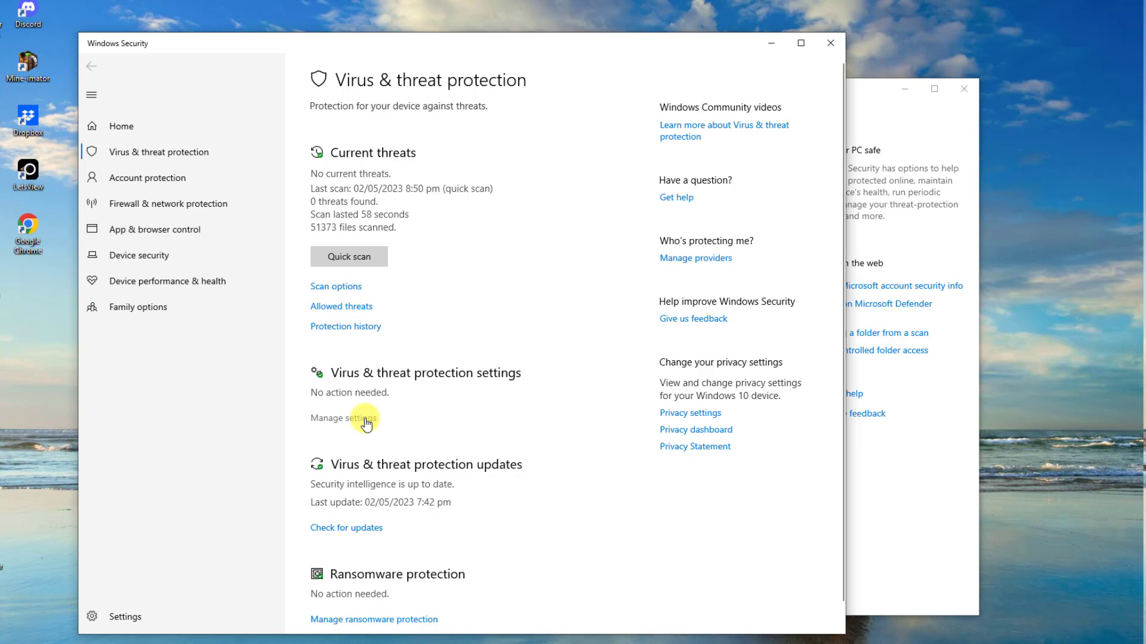
# In Manage settings, toggle Real-time protection off
pyautogui.click(345, 418)
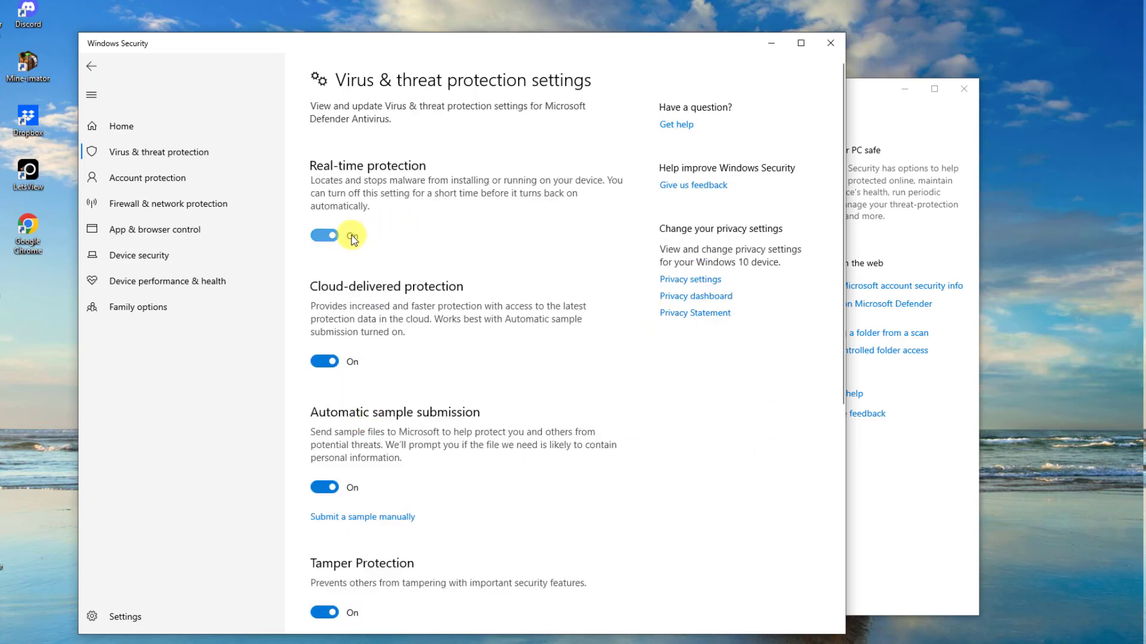
pyautogui.click(324, 235)
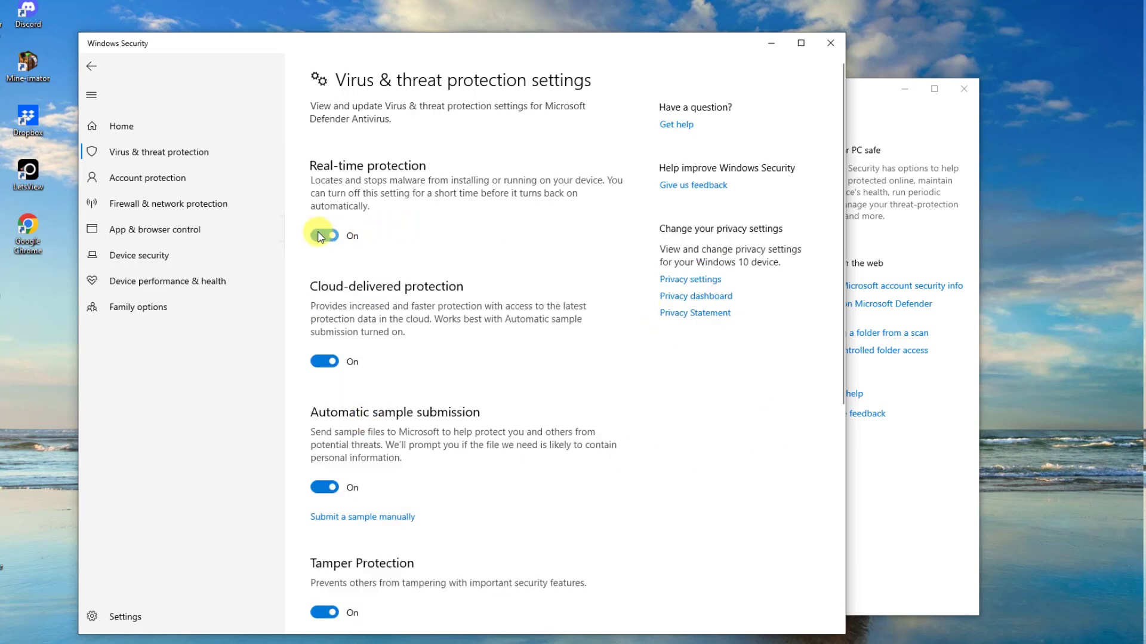
pyautogui.click(326, 235)
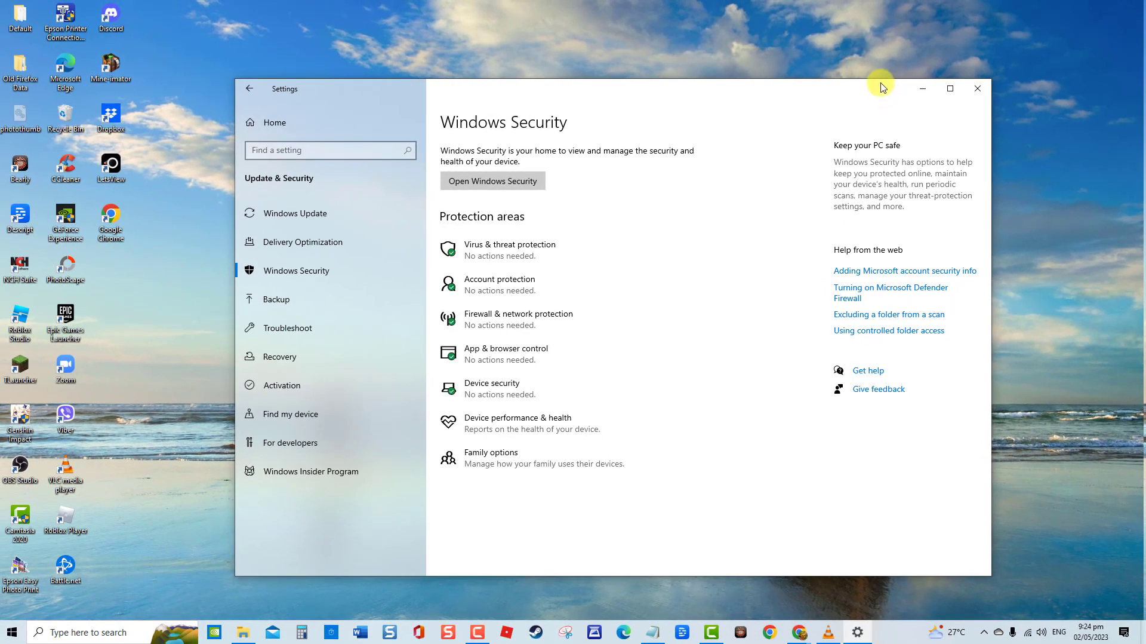
# Close Settings to the desktop, then reopen it from Start onto Windows Update
pyautogui.click(977, 88)
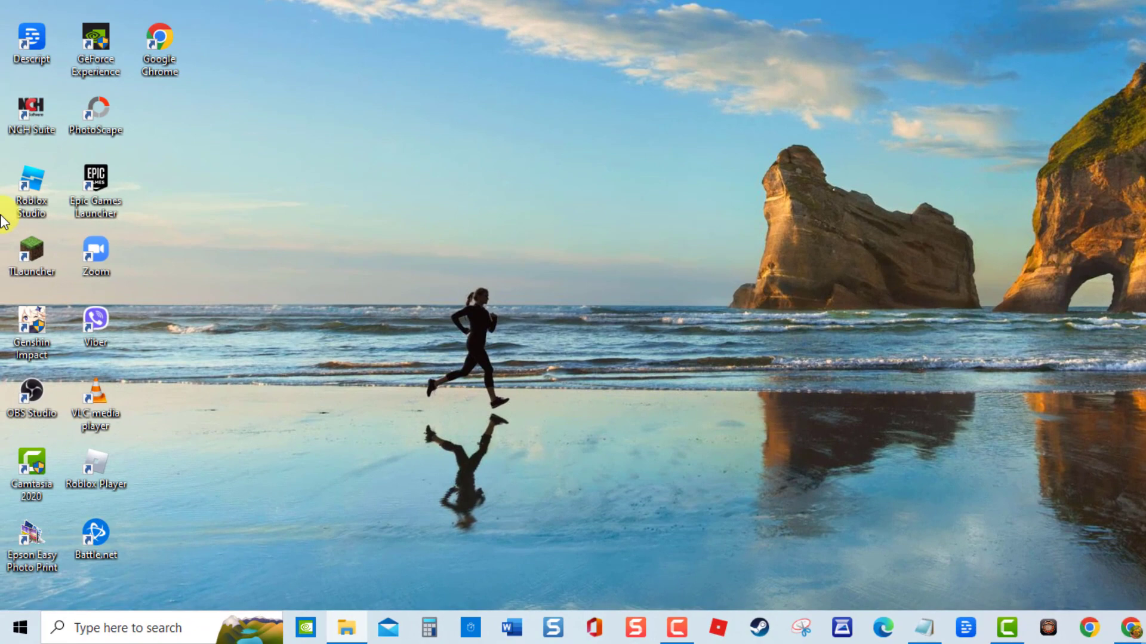
pyautogui.click(17, 627)
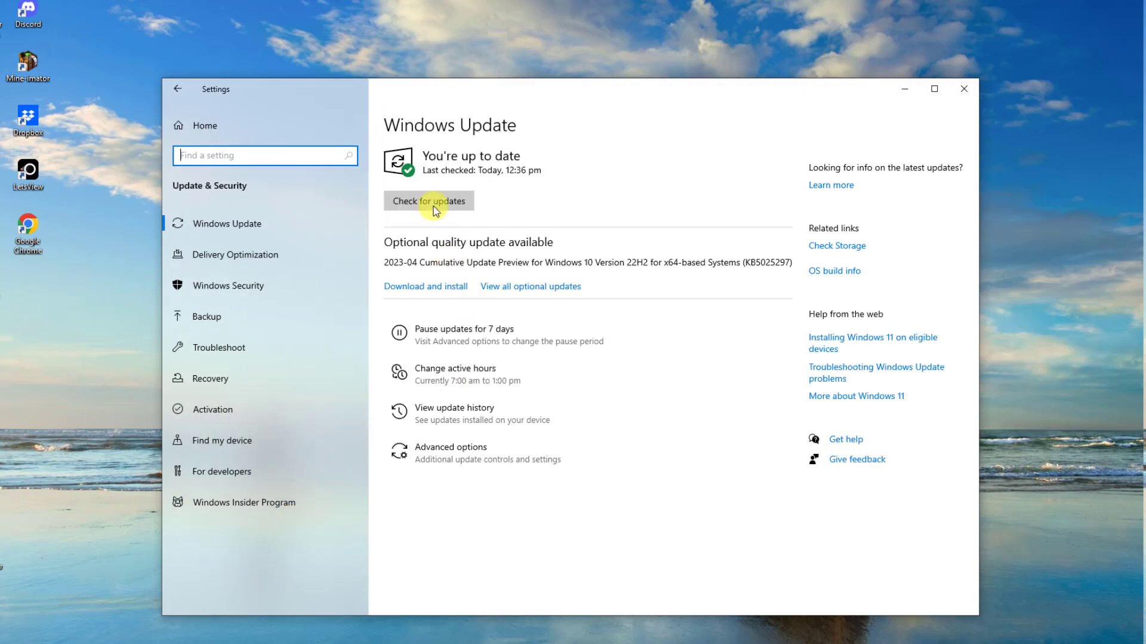
# Run Check for updates so Windows Update reports the PC up to date
pyautogui.click(429, 201)
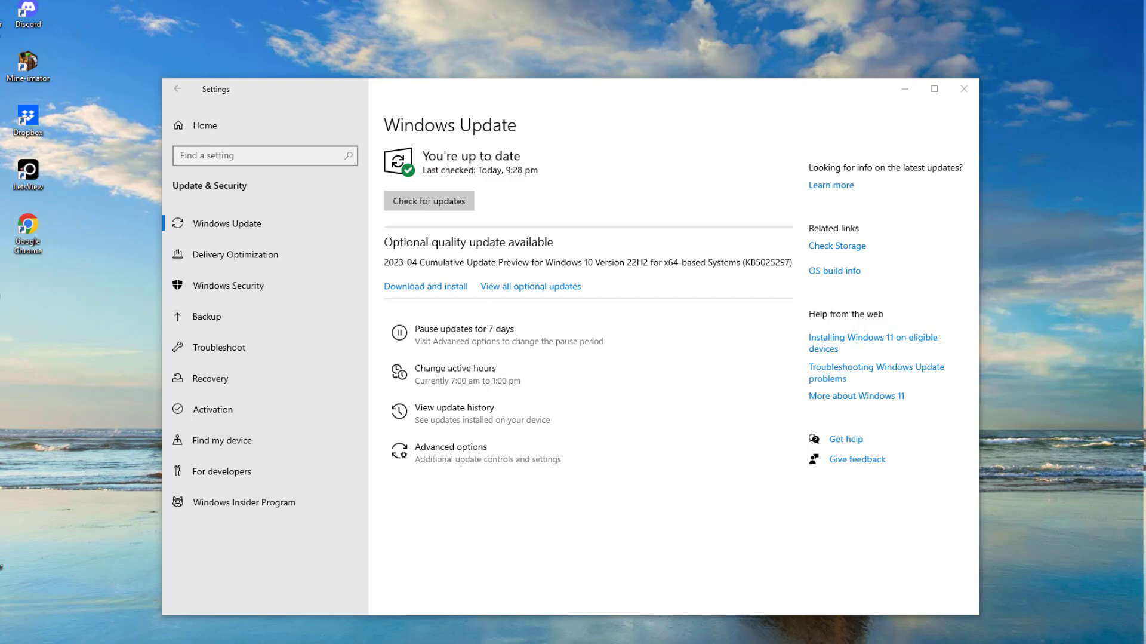
pyautogui.moveTo(455, 285)
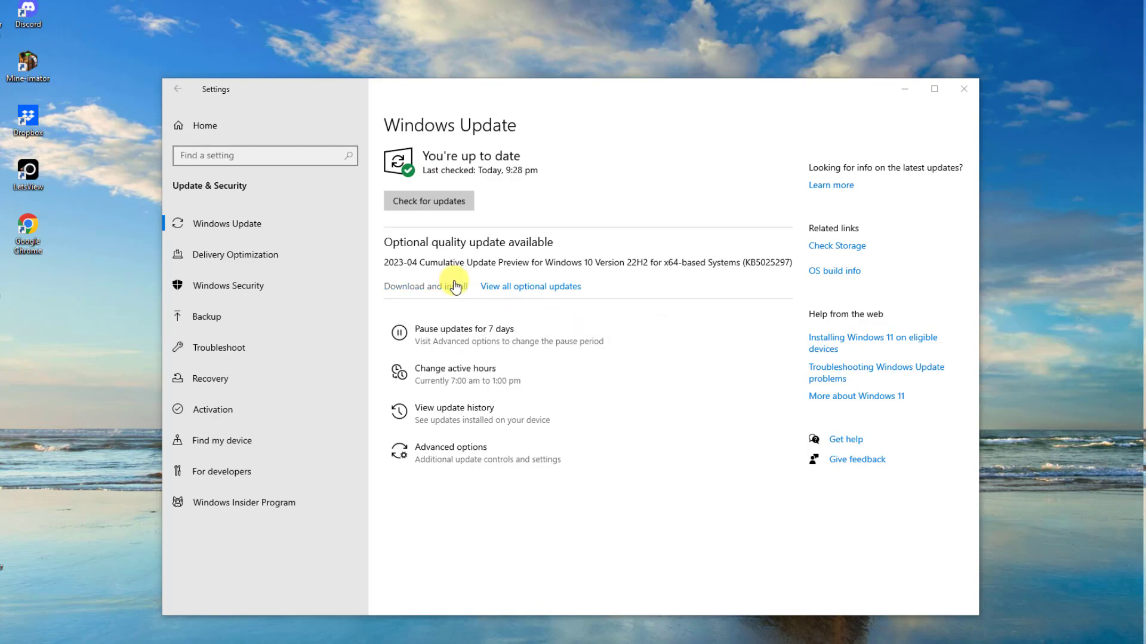